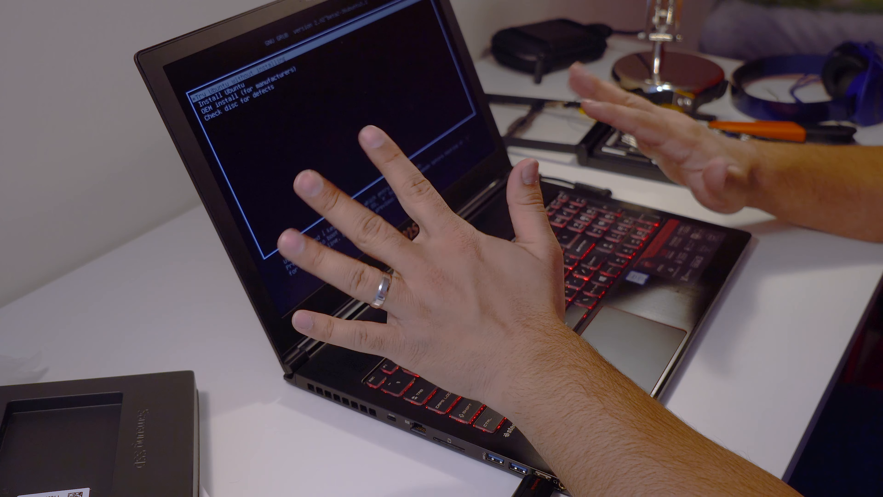
# Move to the Ubuntu entry in the USB's GRUB boot menu and boot it.
pyautogui.press('down')
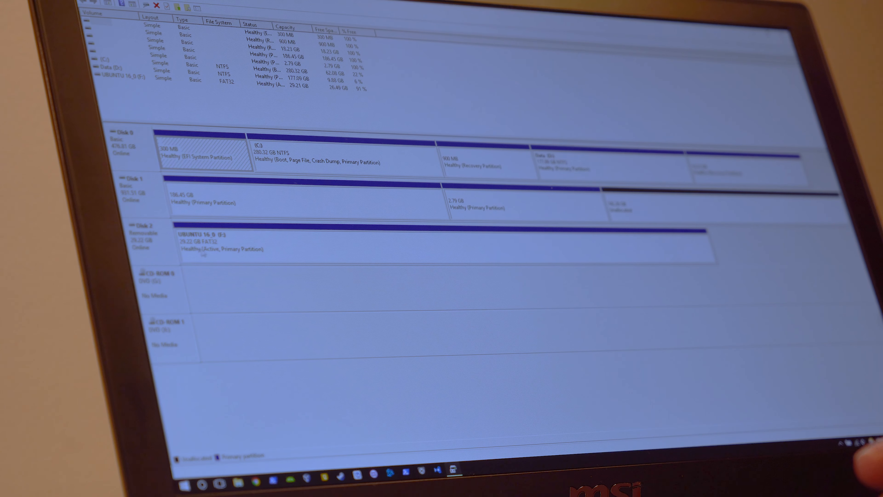
pyautogui.click(203, 151)
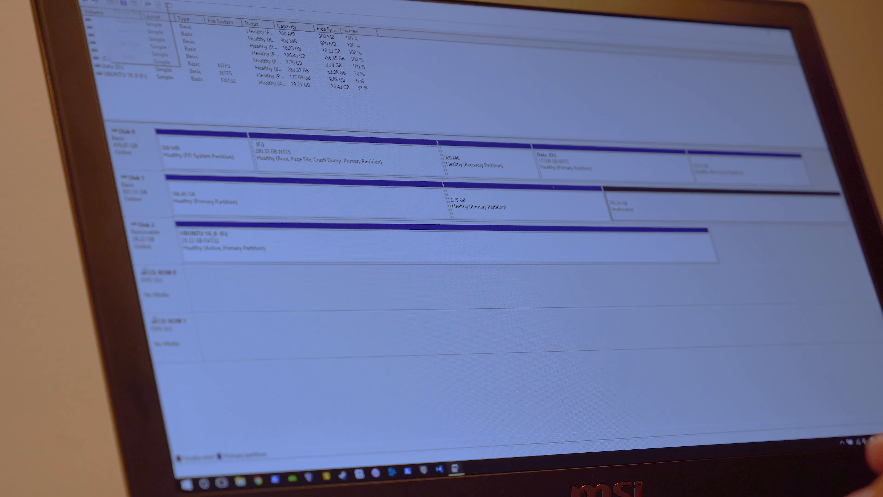
# Run the New Simple Volume wizard: maximum size, drive letter W, NTFS, label 'Data Storage'.
pyautogui.click(126, 44)
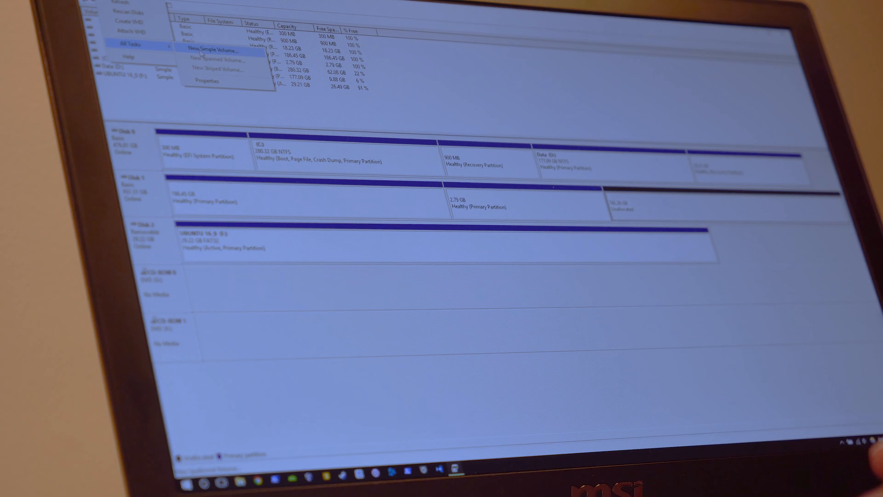
pyautogui.click(212, 50)
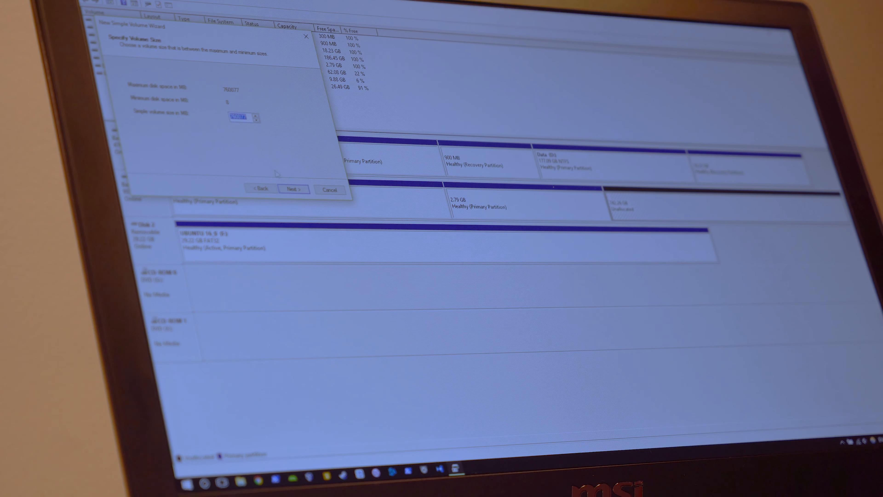
pyautogui.click(294, 188)
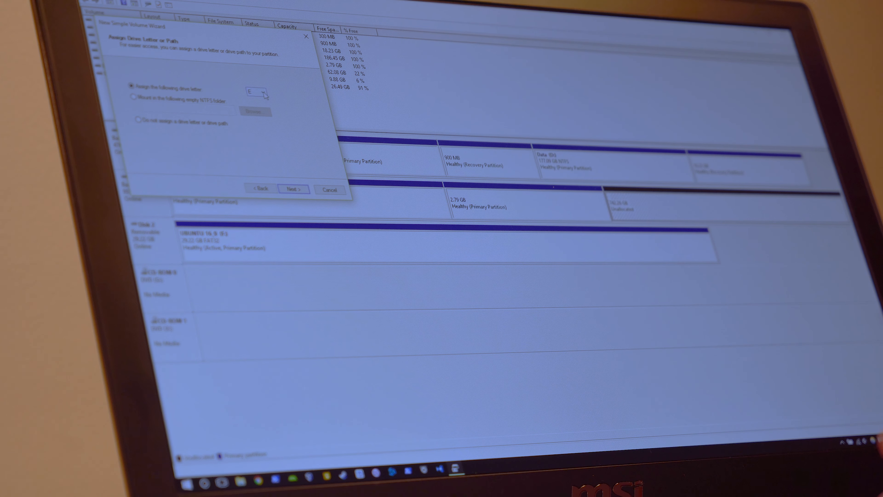
pyautogui.click(263, 91)
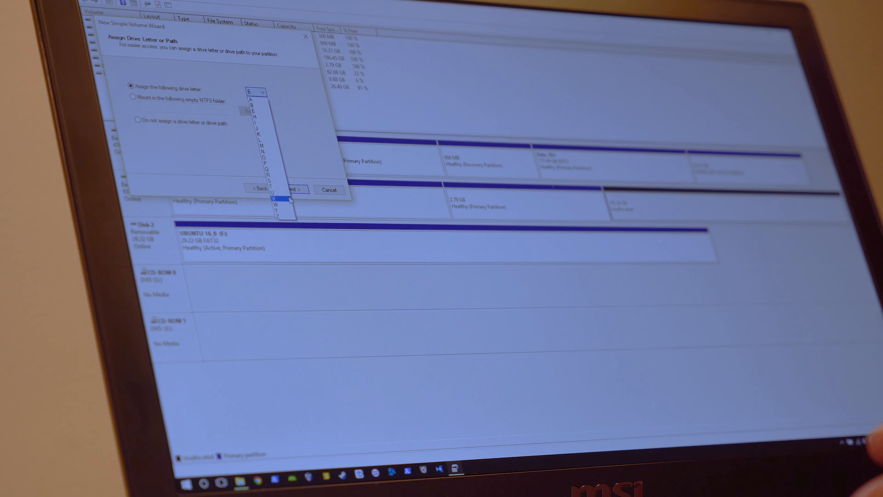
pyautogui.click(294, 188)
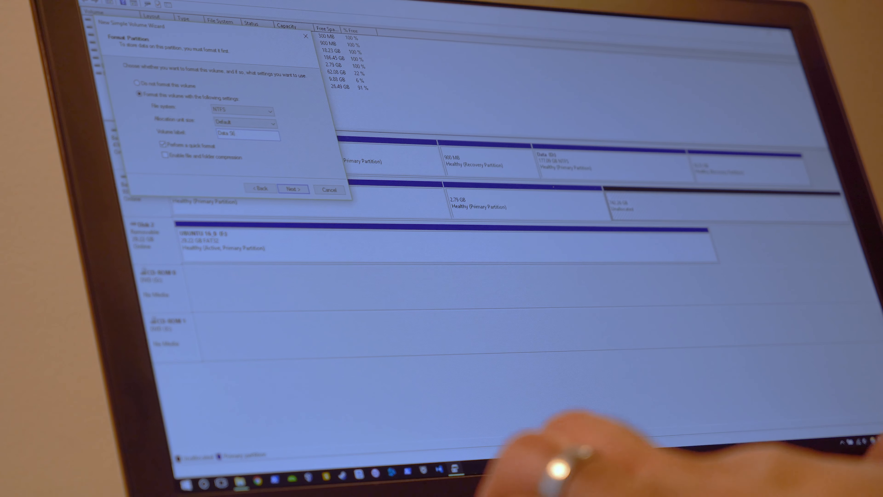
pyautogui.click(292, 189)
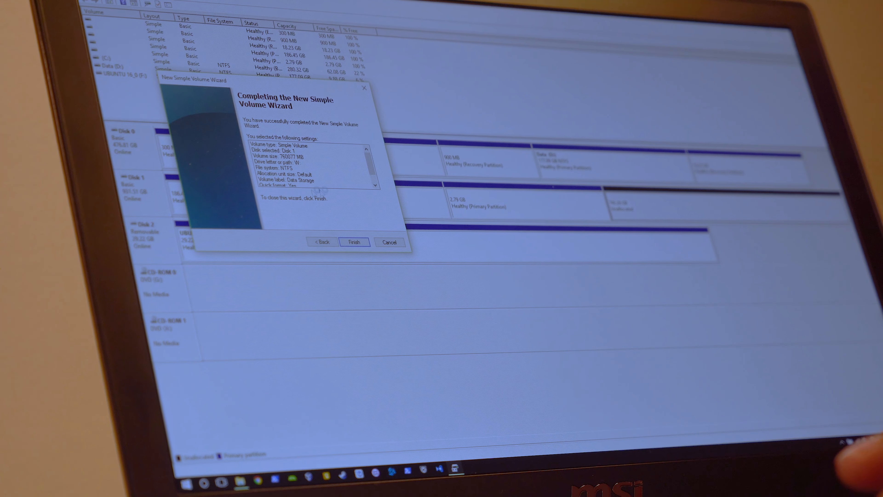
# Finish the wizard so Data Storage (W:) is created and appears in File Explorer.
pyautogui.click(354, 241)
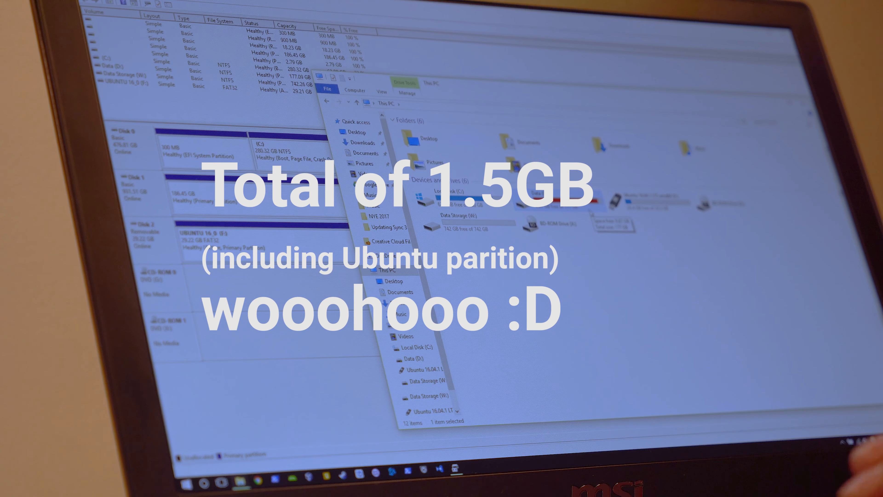
pyautogui.click(445, 217)
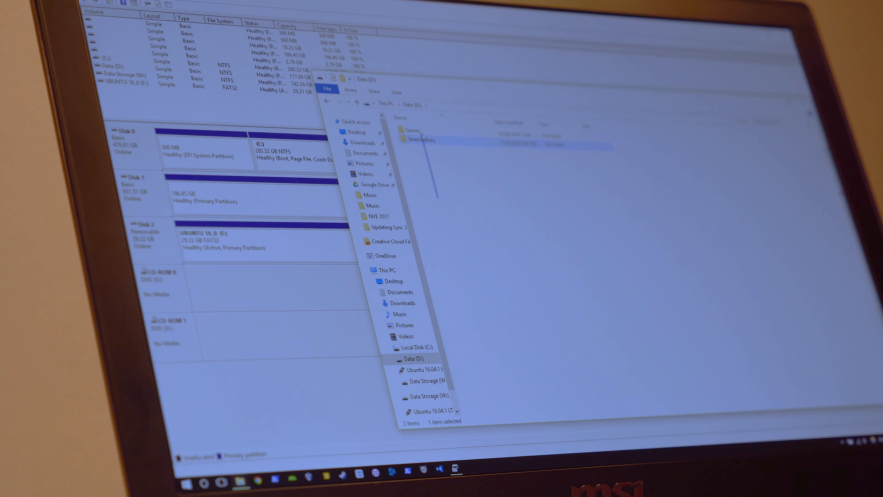
pyautogui.click(392, 270)
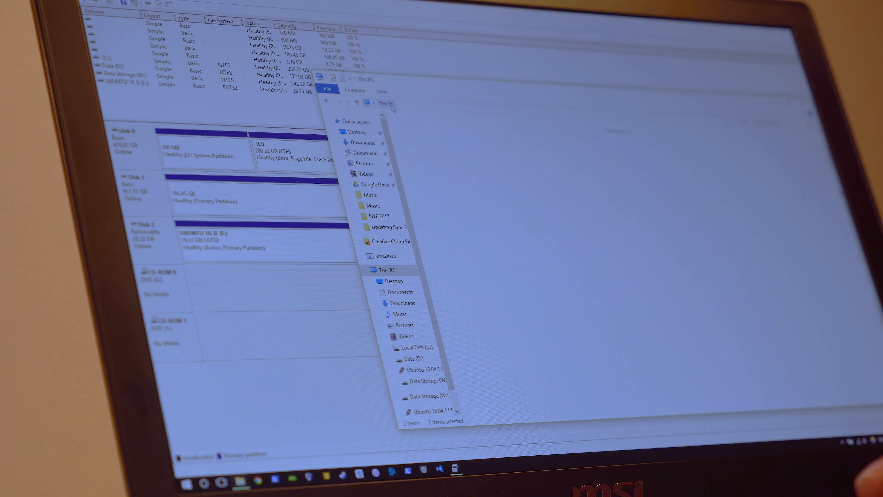